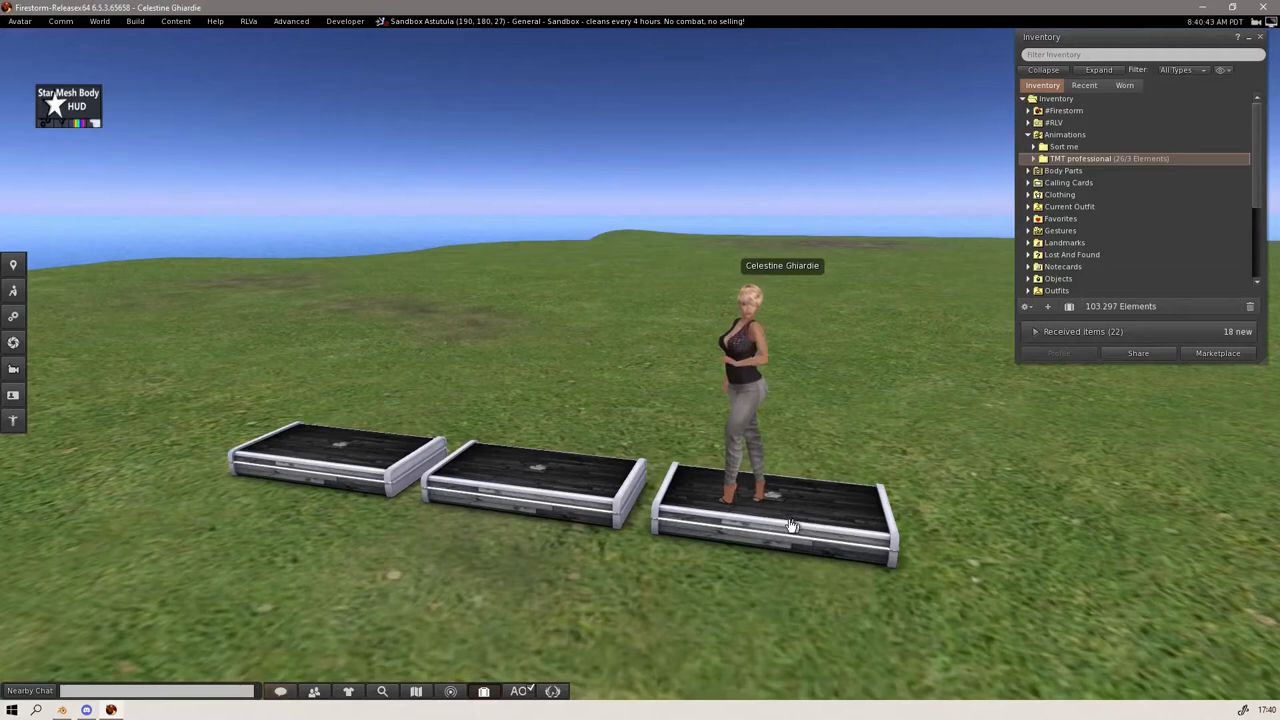
# - Bring up the pose stand's menu and view its CUSTOM pose slots
pyautogui.rightClick(790, 524)
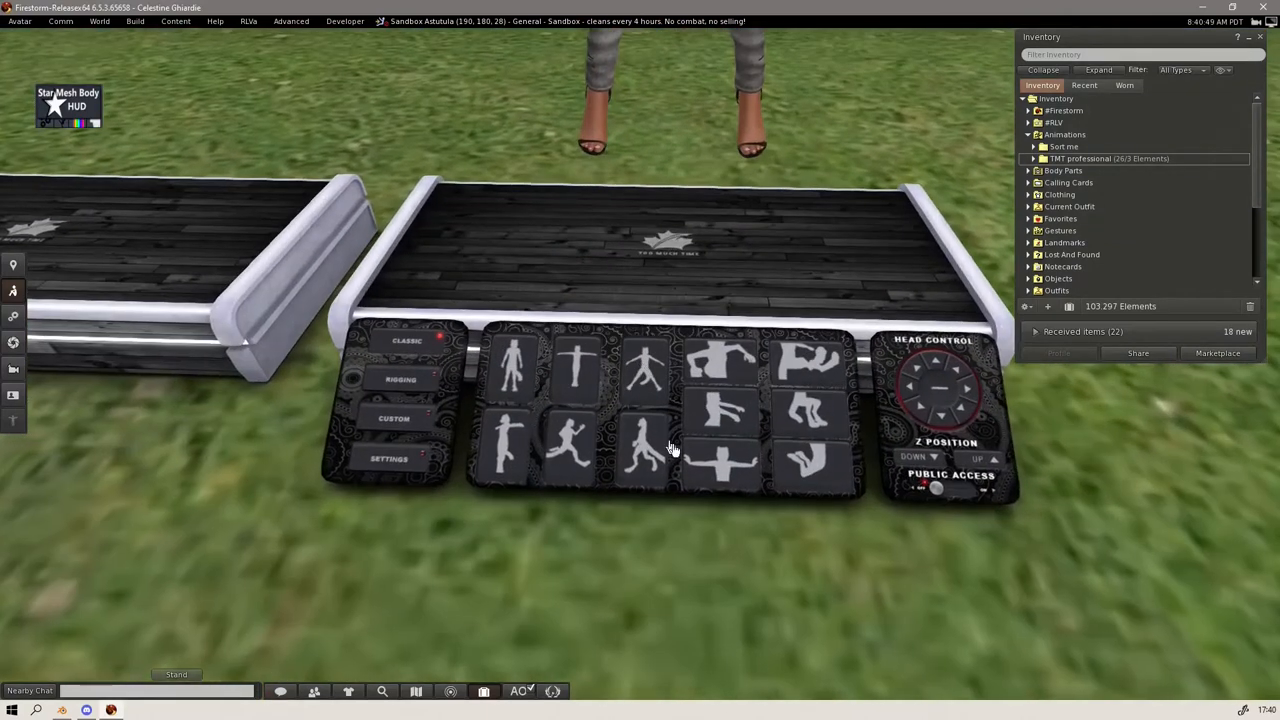
pyautogui.click(398, 416)
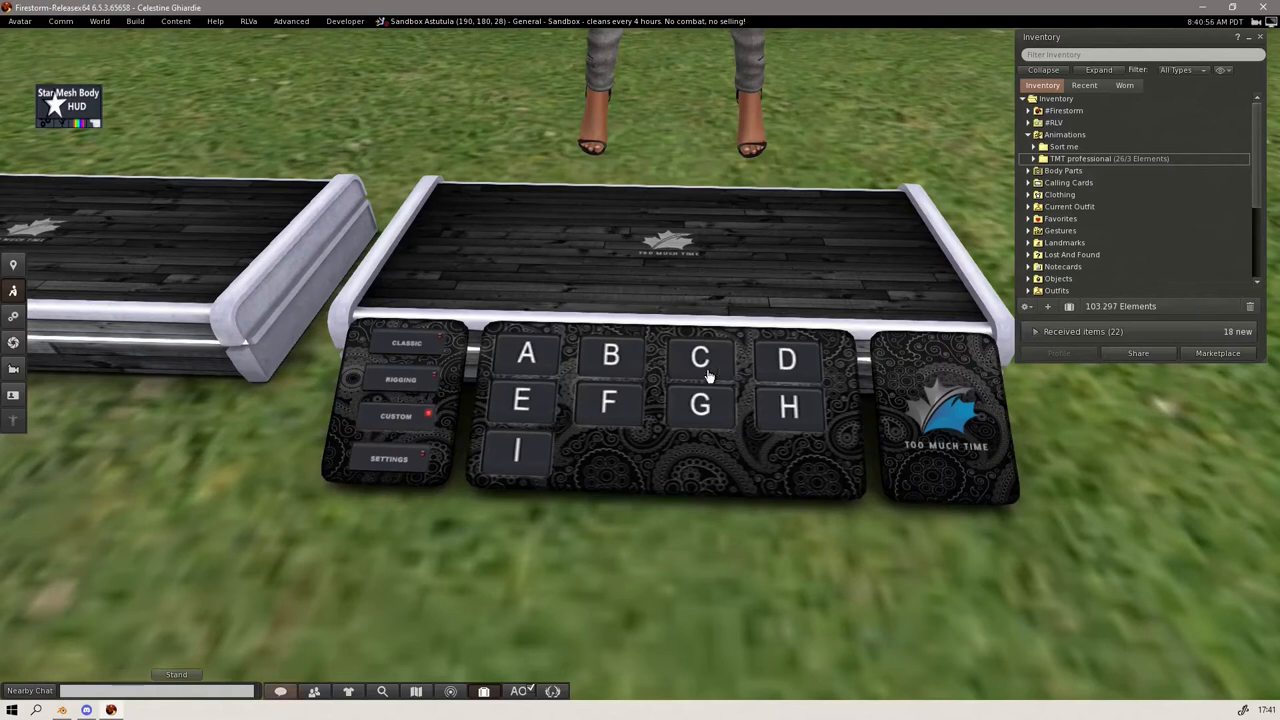
pyautogui.moveTo(676, 458)
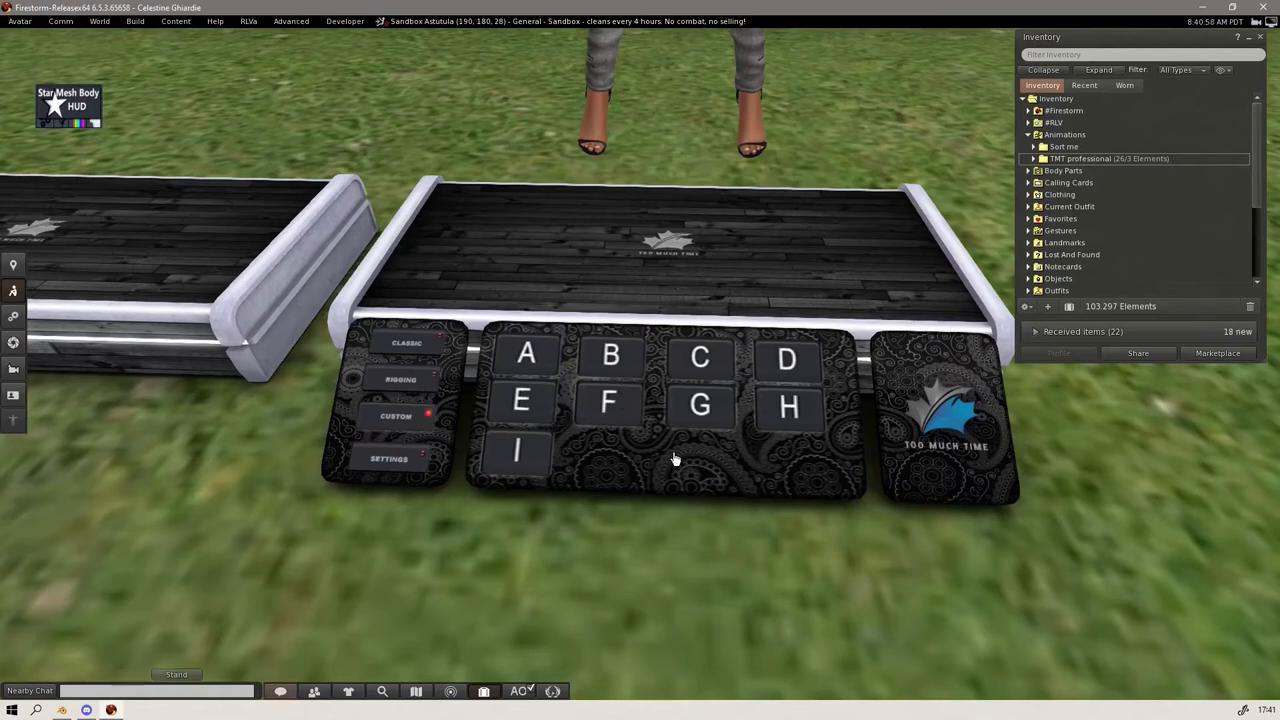
pyautogui.moveTo(604, 352)
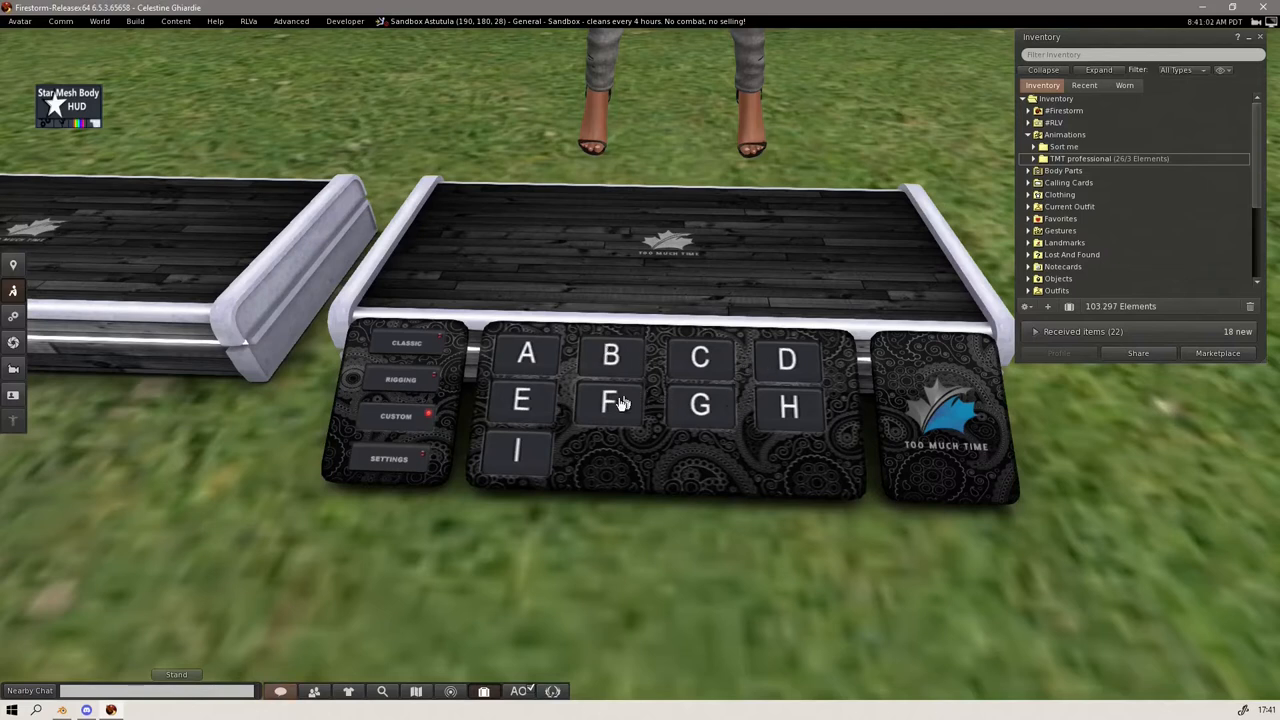
pyautogui.moveTo(700, 436)
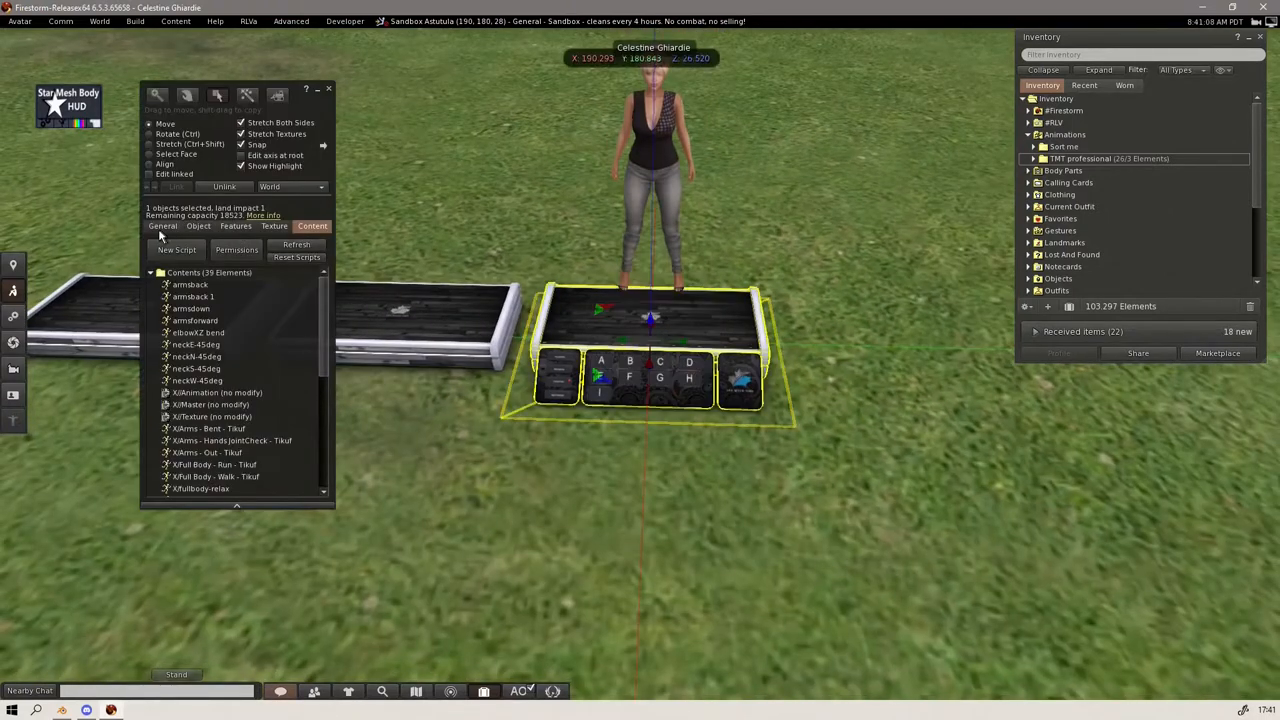
# - Review the stand's General details and return to its Content list
pyautogui.click(162, 224)
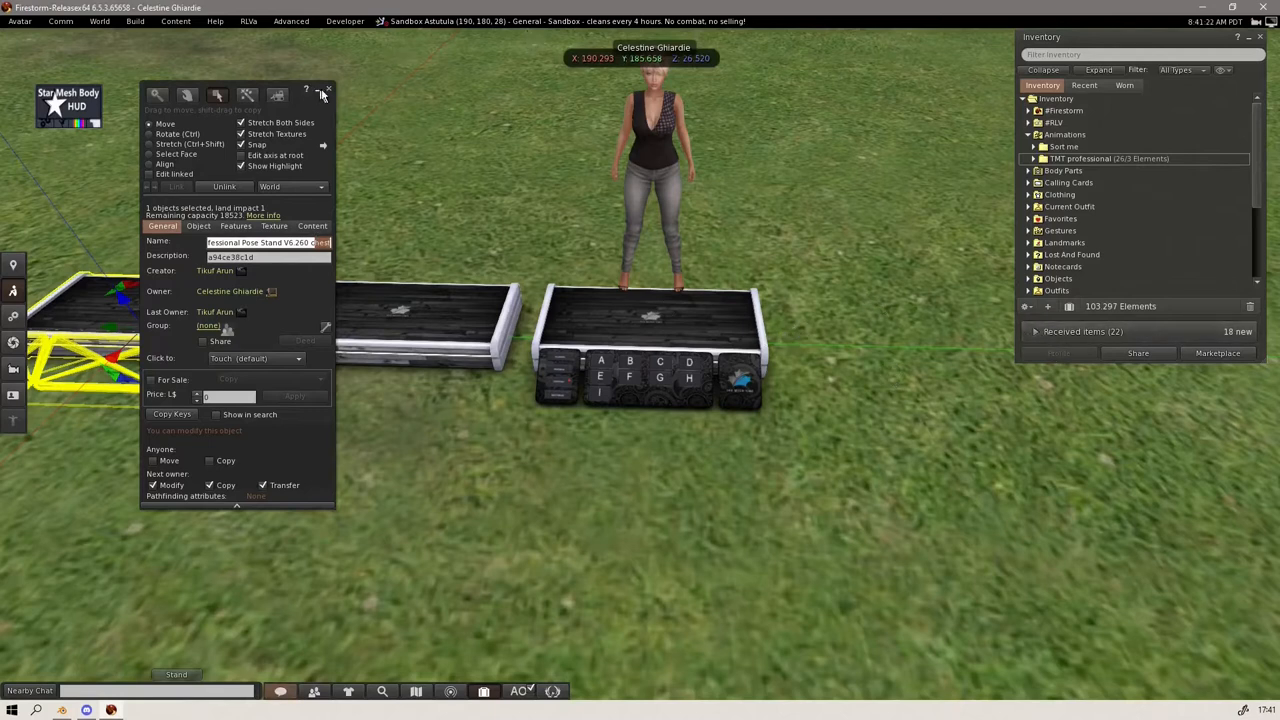
pyautogui.click(328, 90)
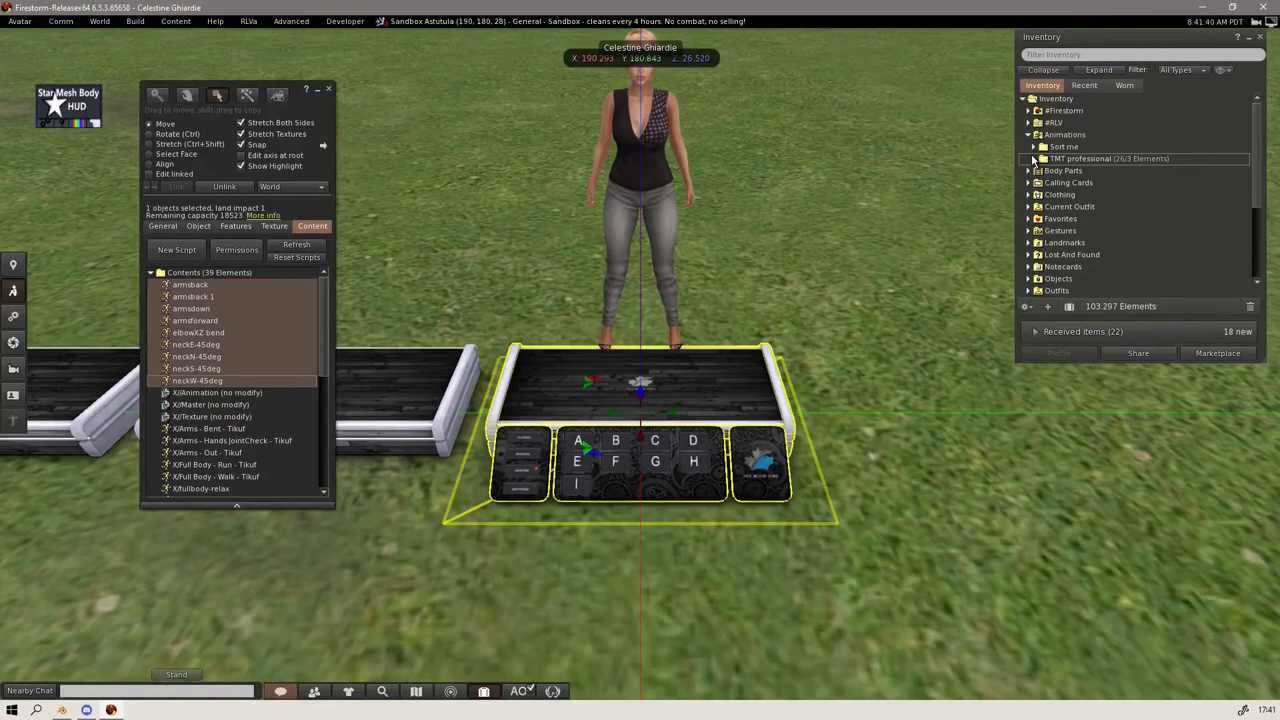
# - Expand the TMT professional > arms pose folder in inventory and close the Build floater
pyautogui.click(1034, 158)
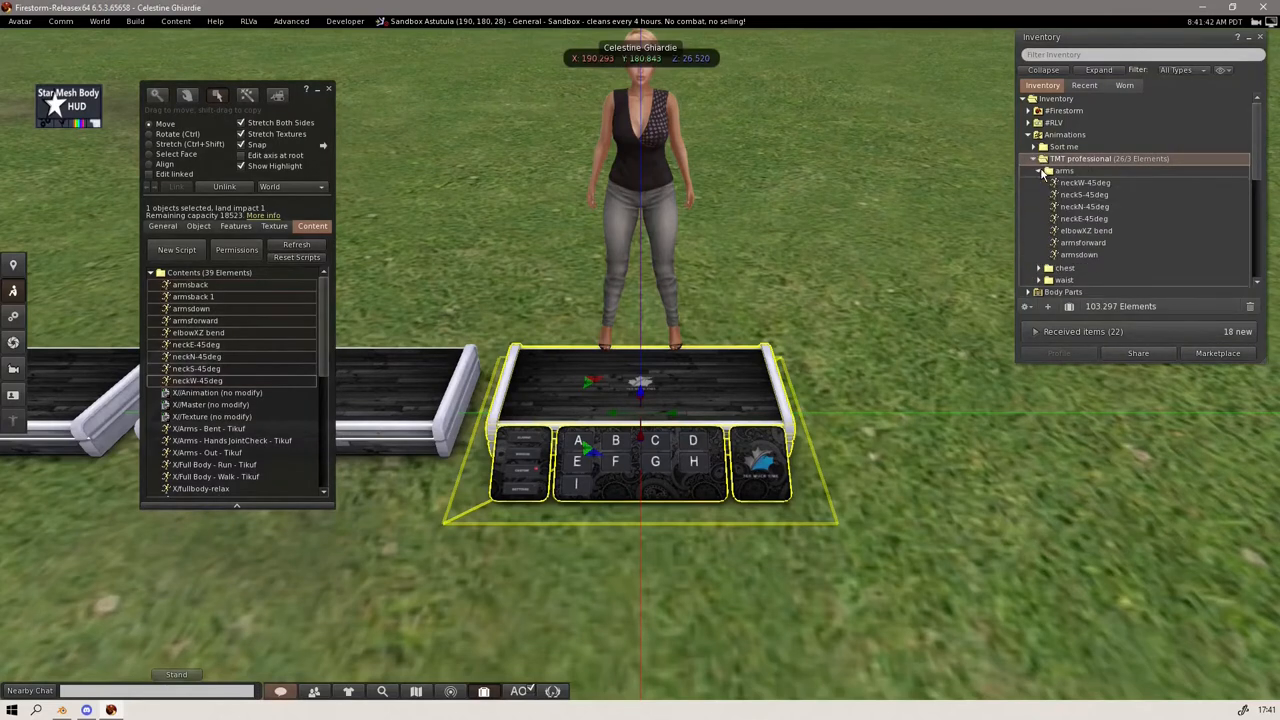
pyautogui.click(1038, 170)
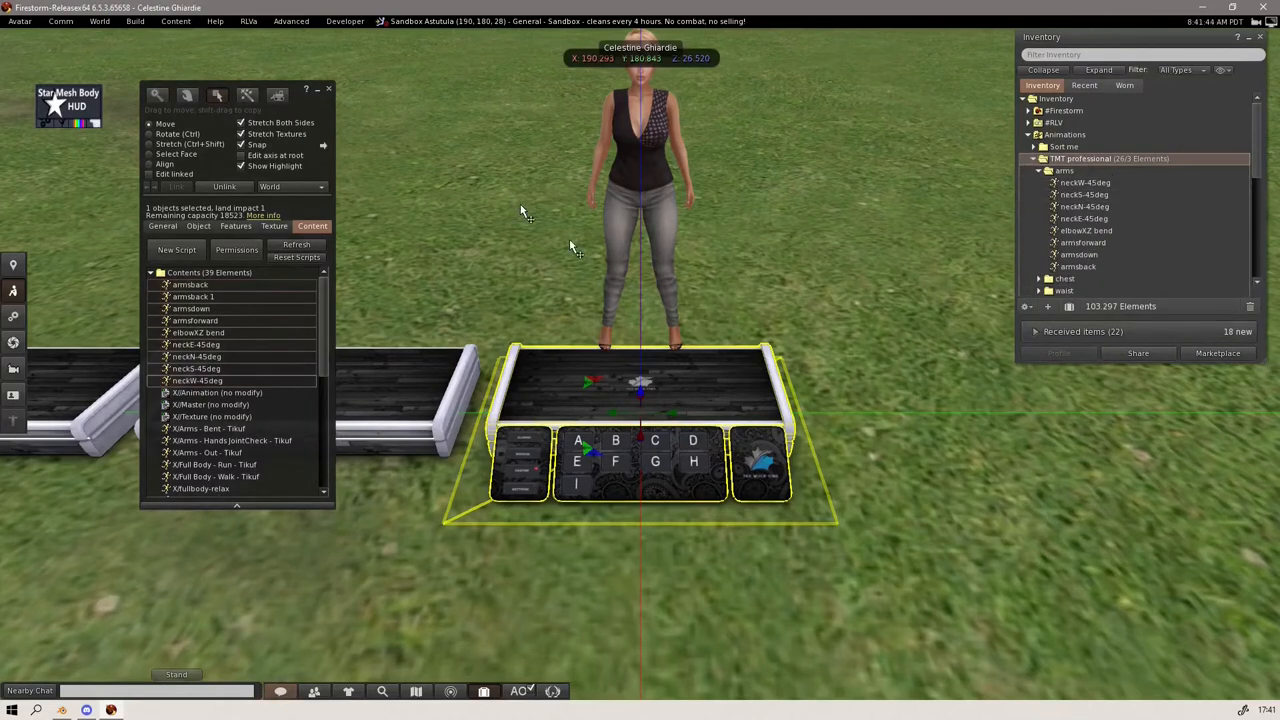
pyautogui.moveTo(304, 76)
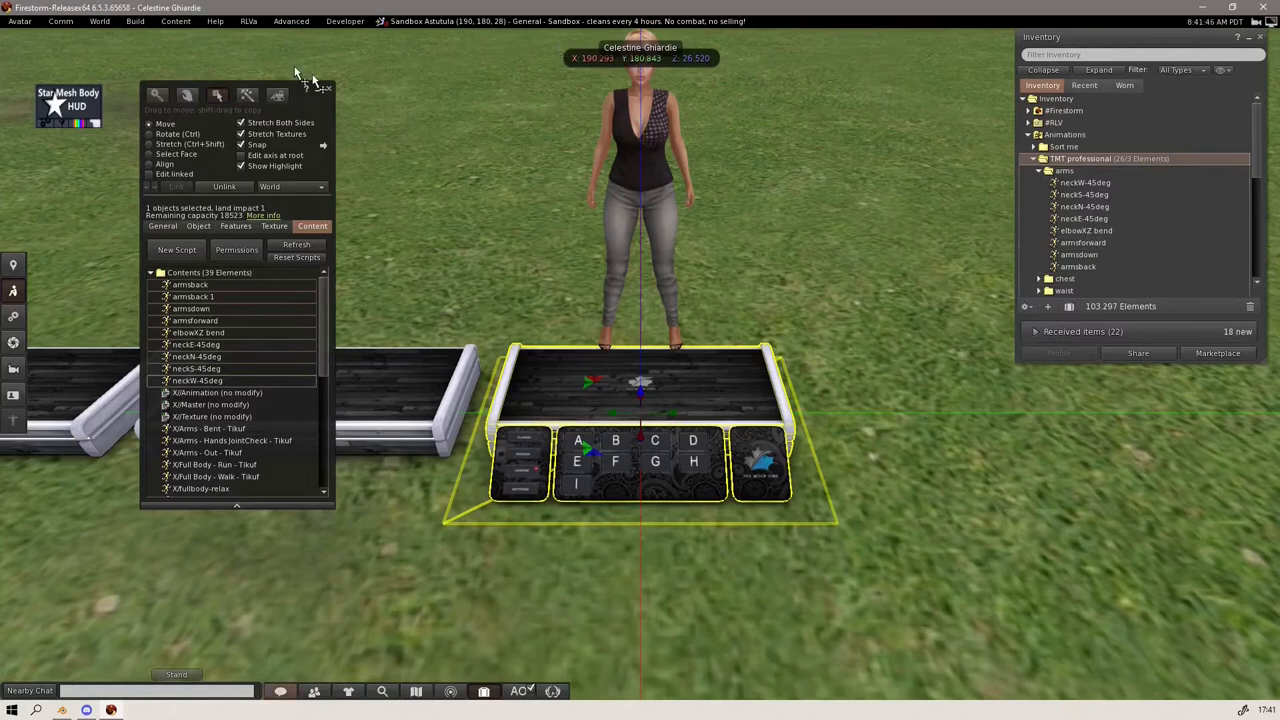
pyautogui.click(136, 20)
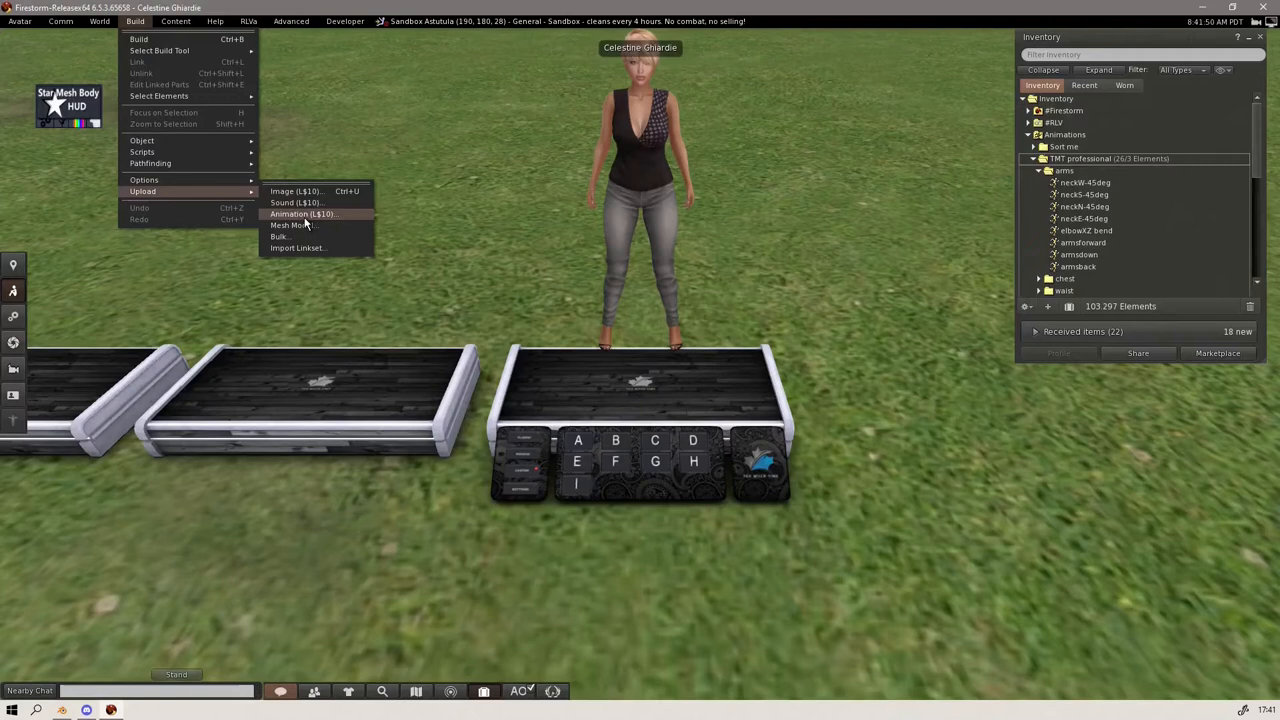
# - Upload the armsup.anim file as a new animation via Build > Upload
pyautogui.click(300, 214)
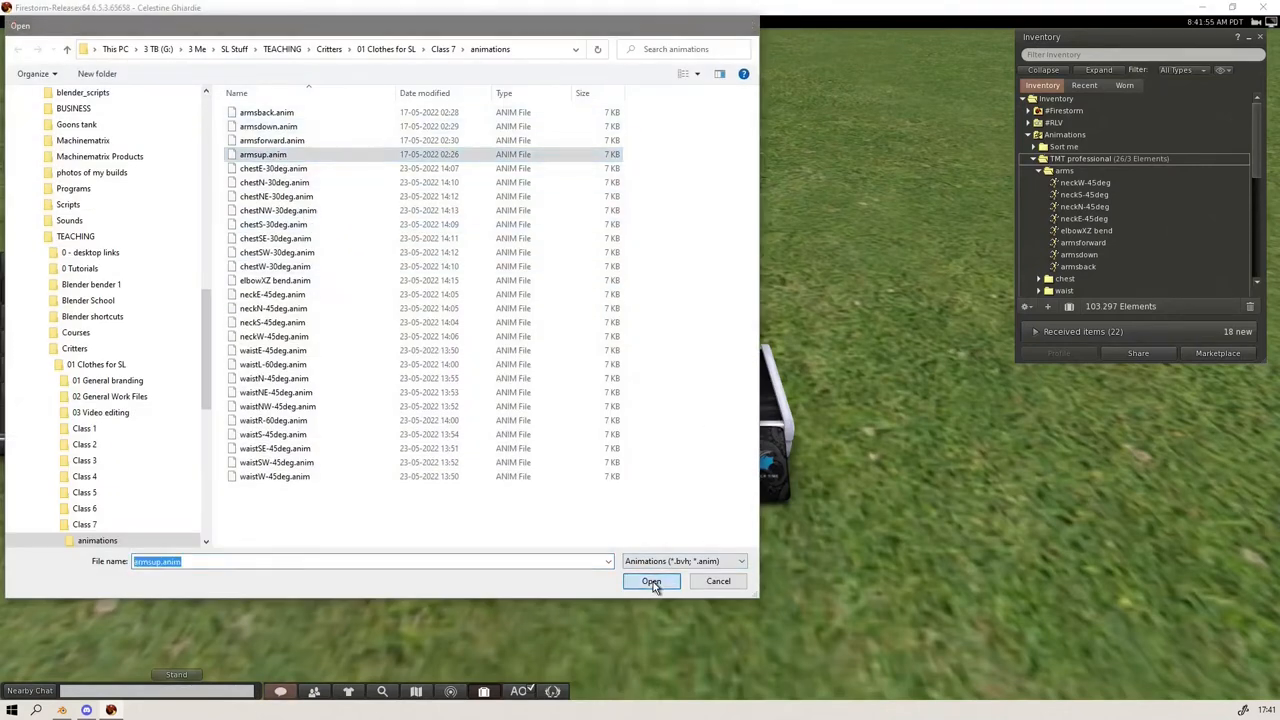
pyautogui.click(652, 582)
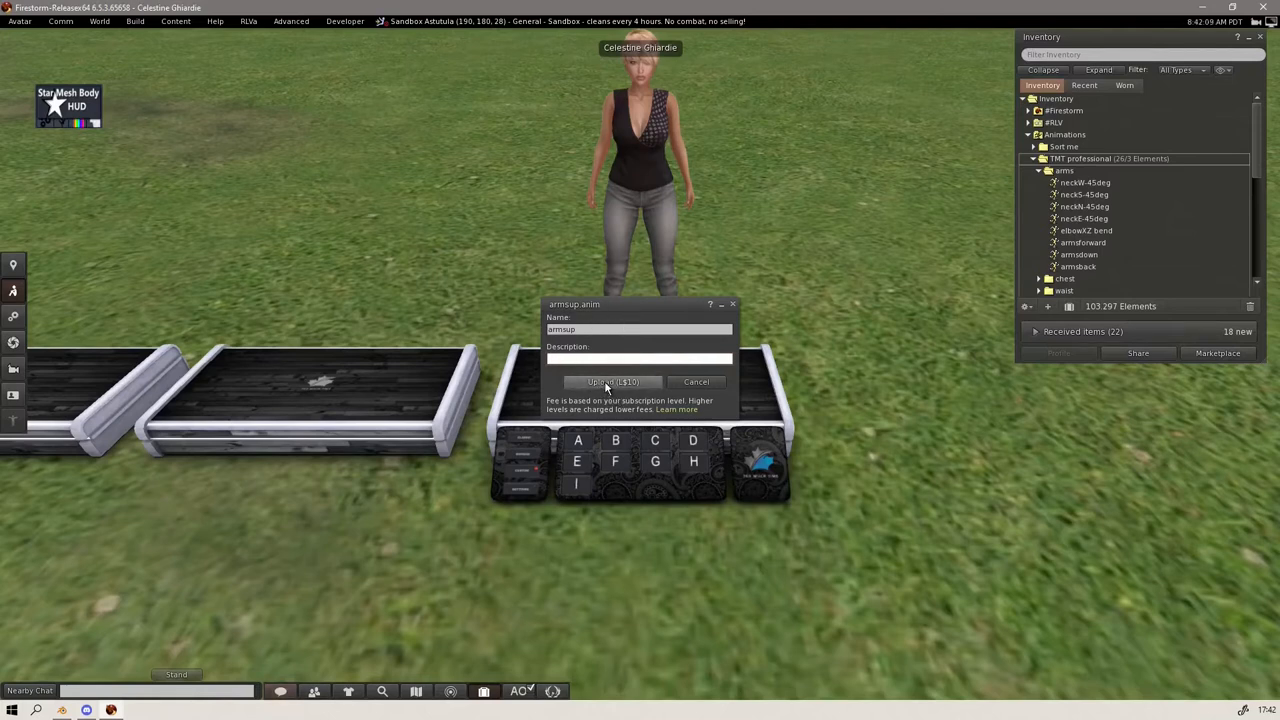
pyautogui.click(612, 382)
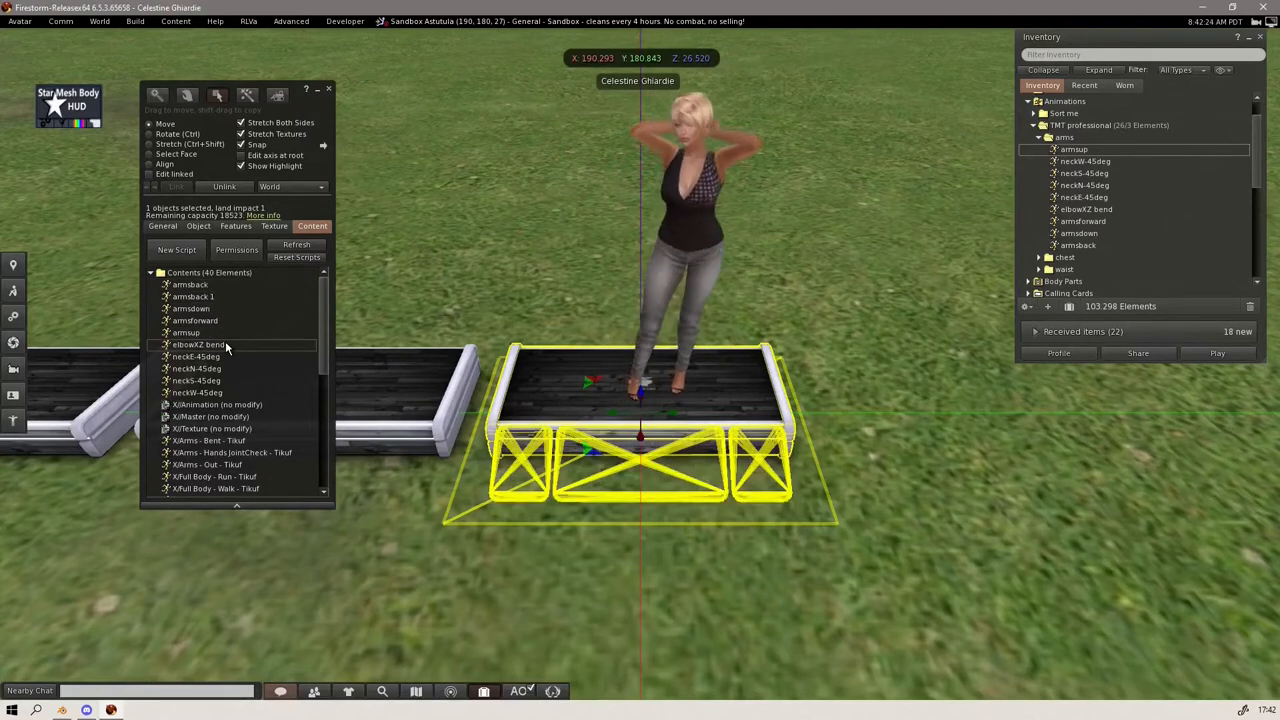
# - Delete the duplicate armsback 1 pose from the stand's contents
pyautogui.click(188, 296)
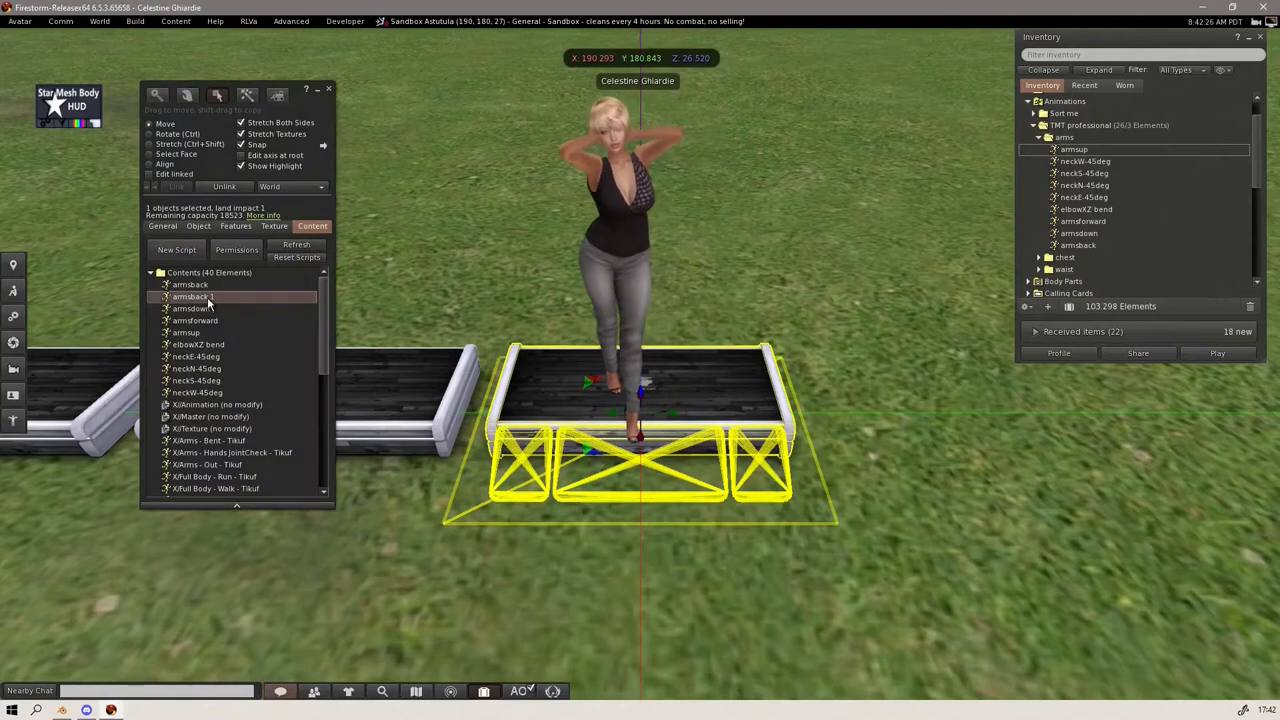
pyautogui.rightClick(190, 308)
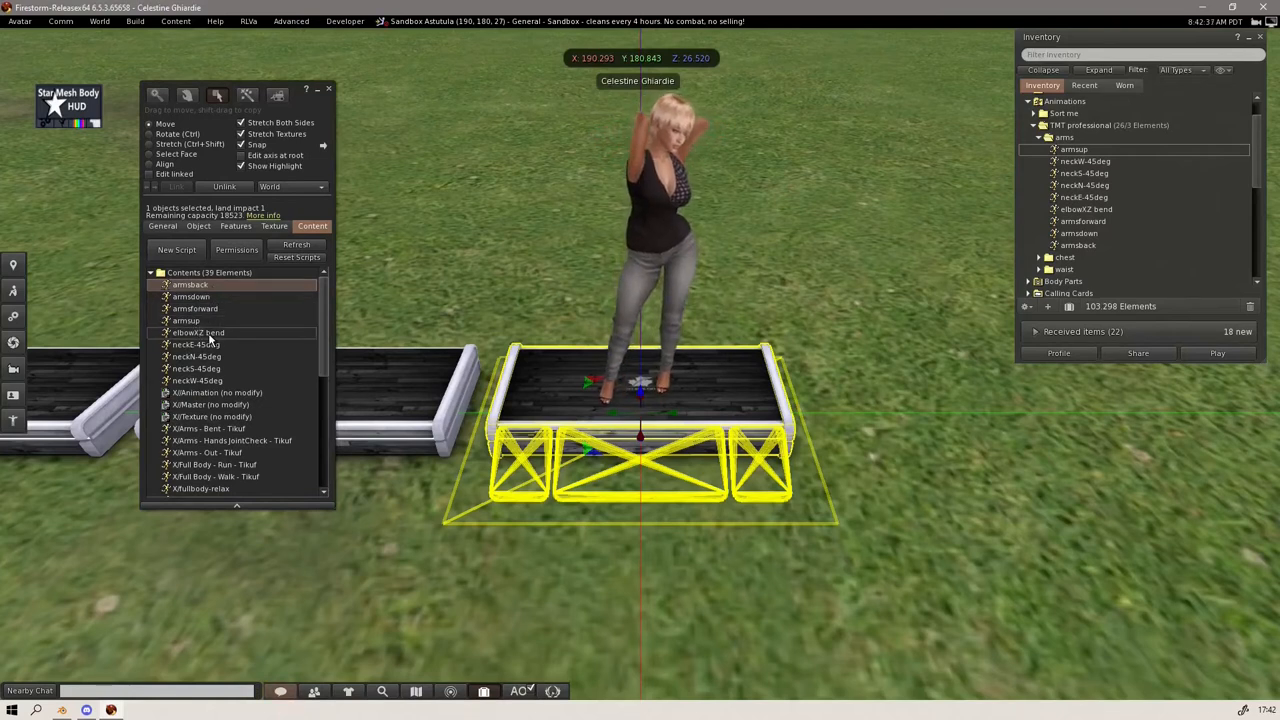
pyautogui.click(198, 332)
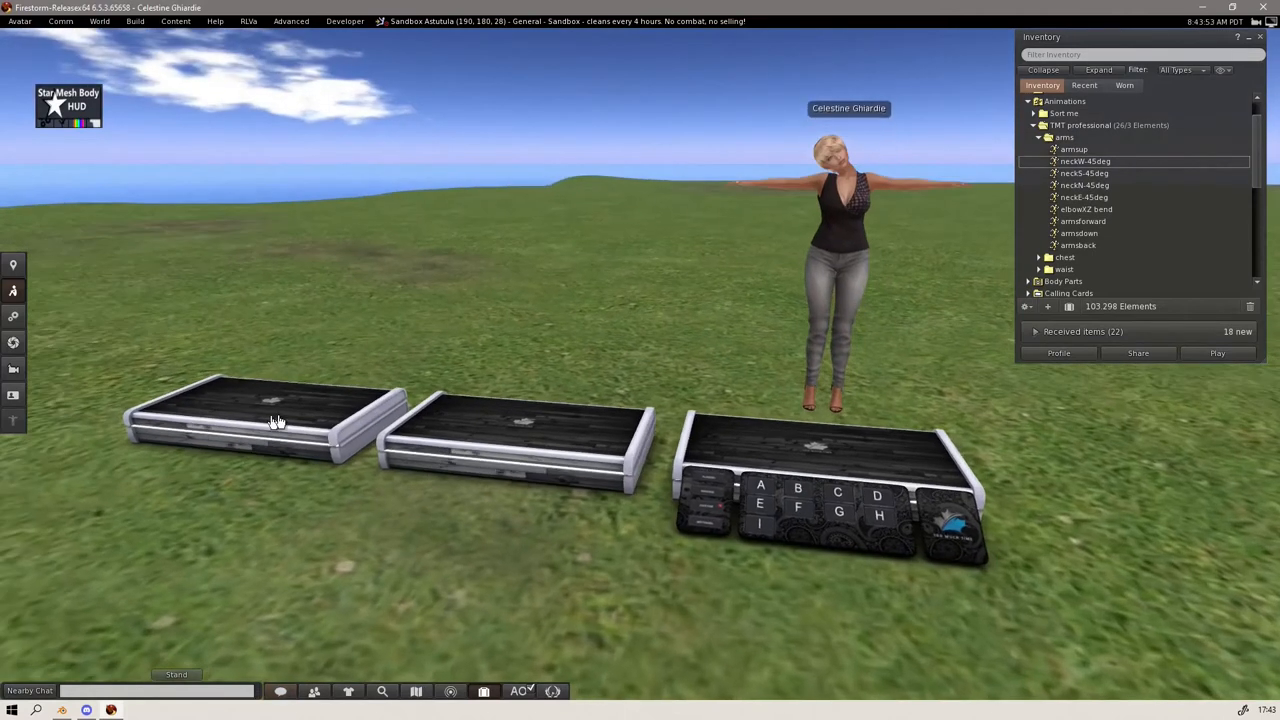
# - Collapse arms, browse the chest folder, then expand the waist pose folder
pyautogui.click(1064, 148)
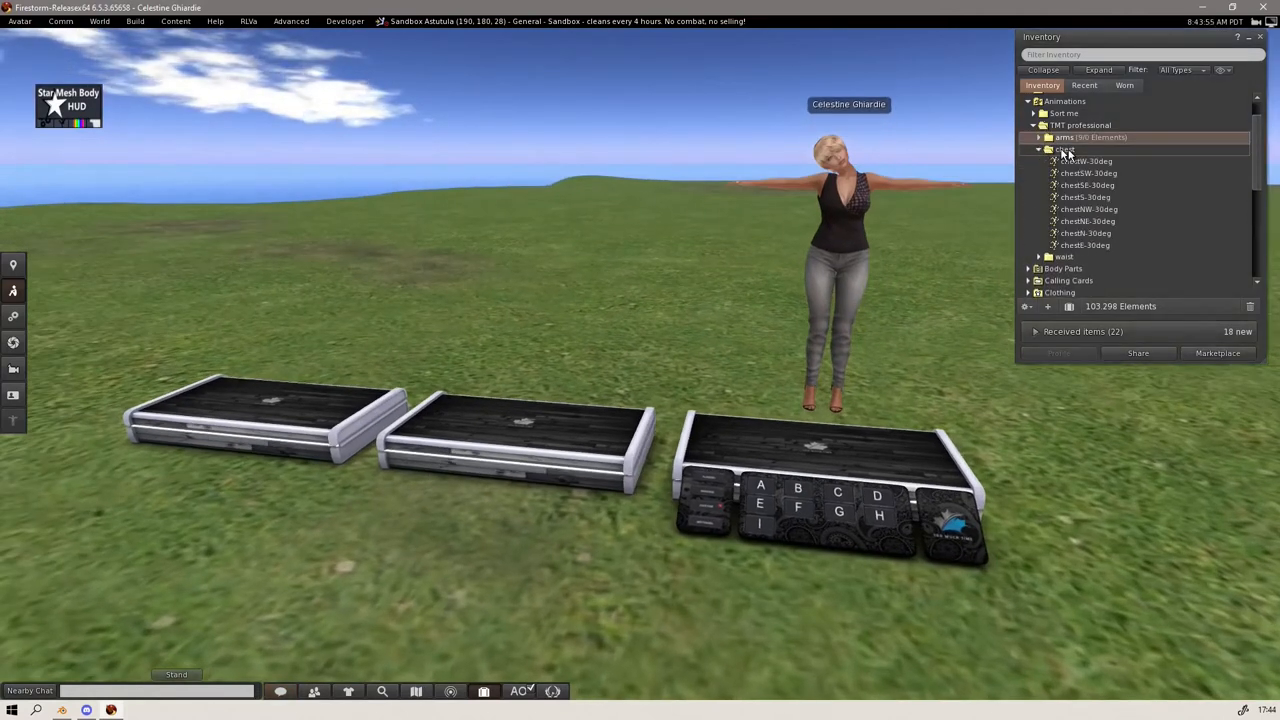
pyautogui.click(1084, 160)
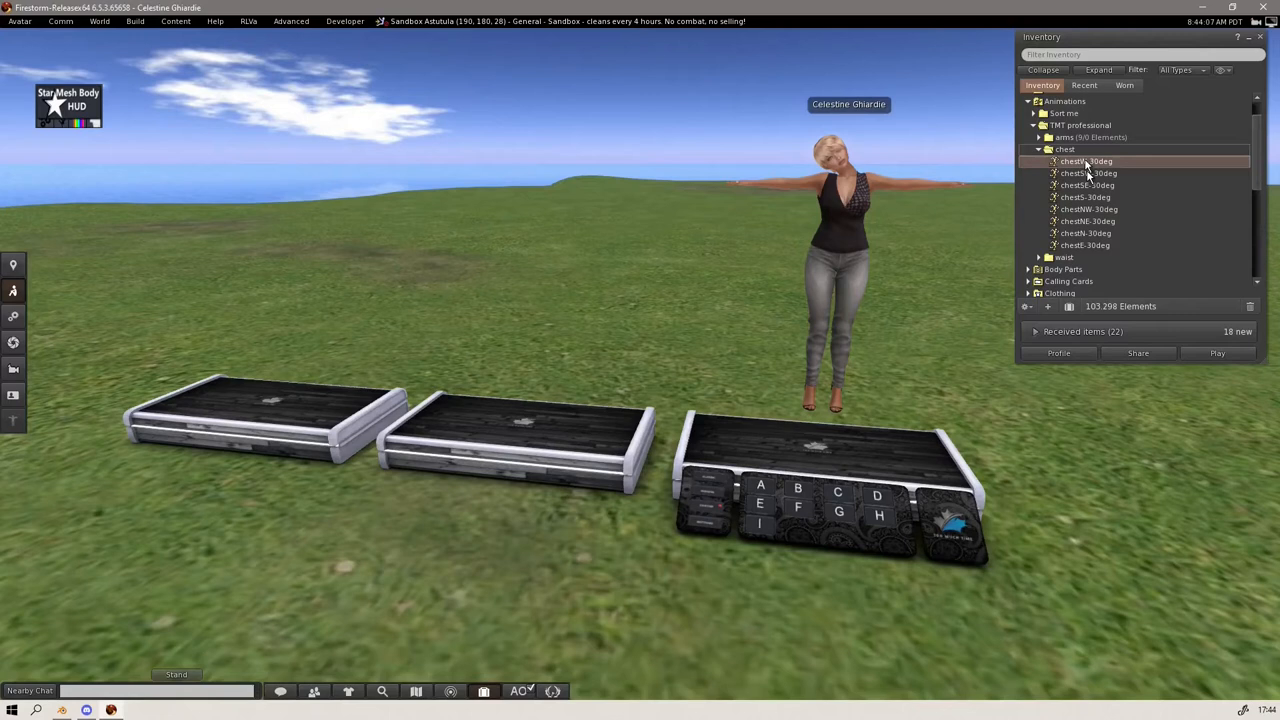
pyautogui.click(1064, 160)
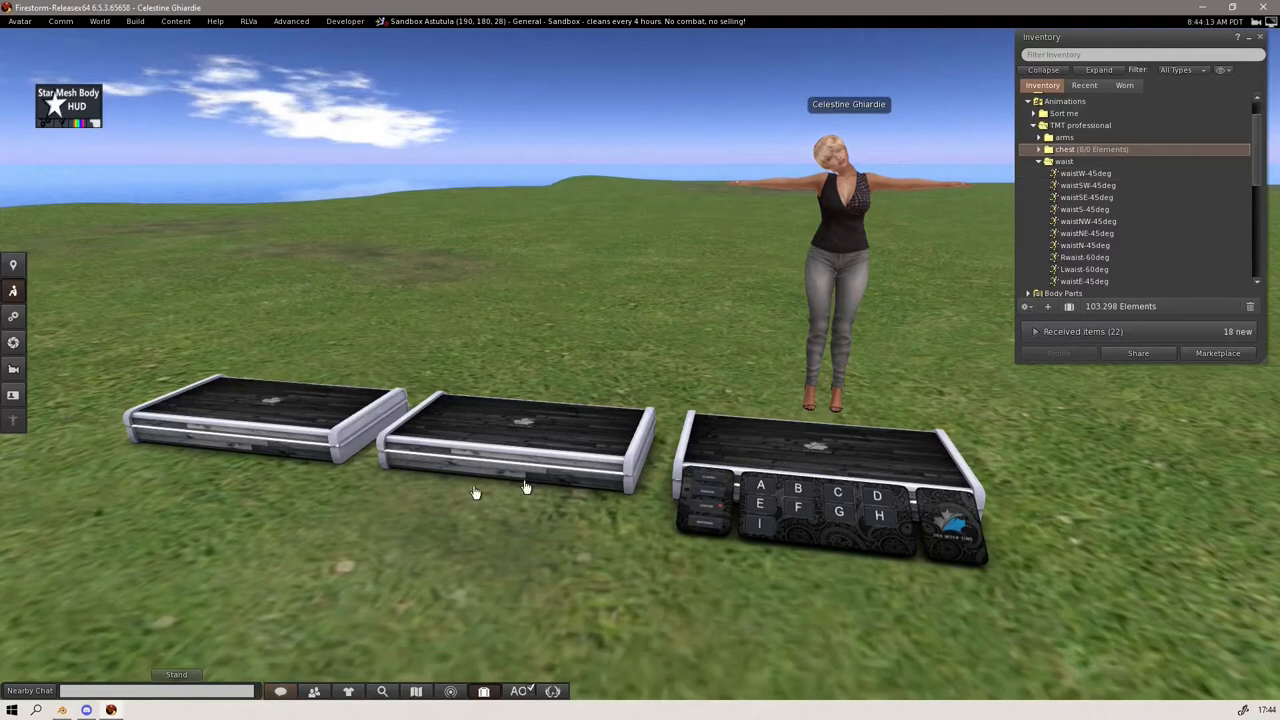
pyautogui.moveTo(140, 644)
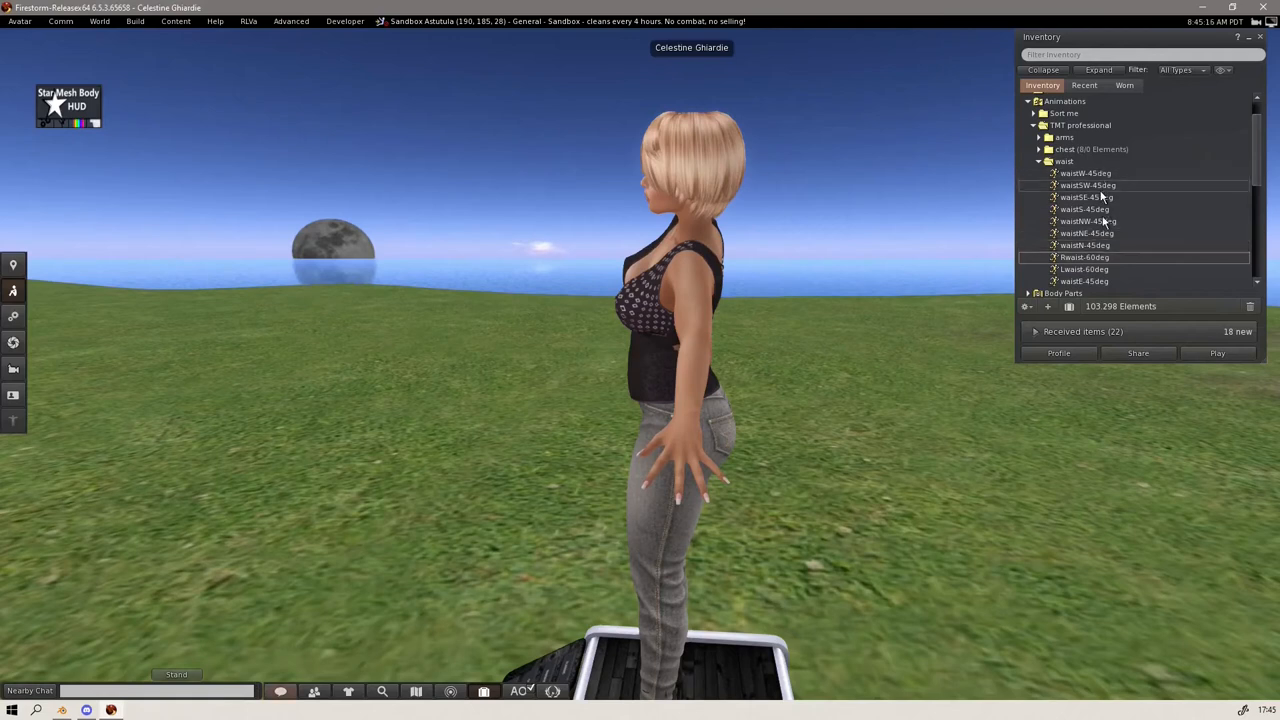
# - Pick one of the waist bend pose animations in the waist folder
pyautogui.click(1064, 148)
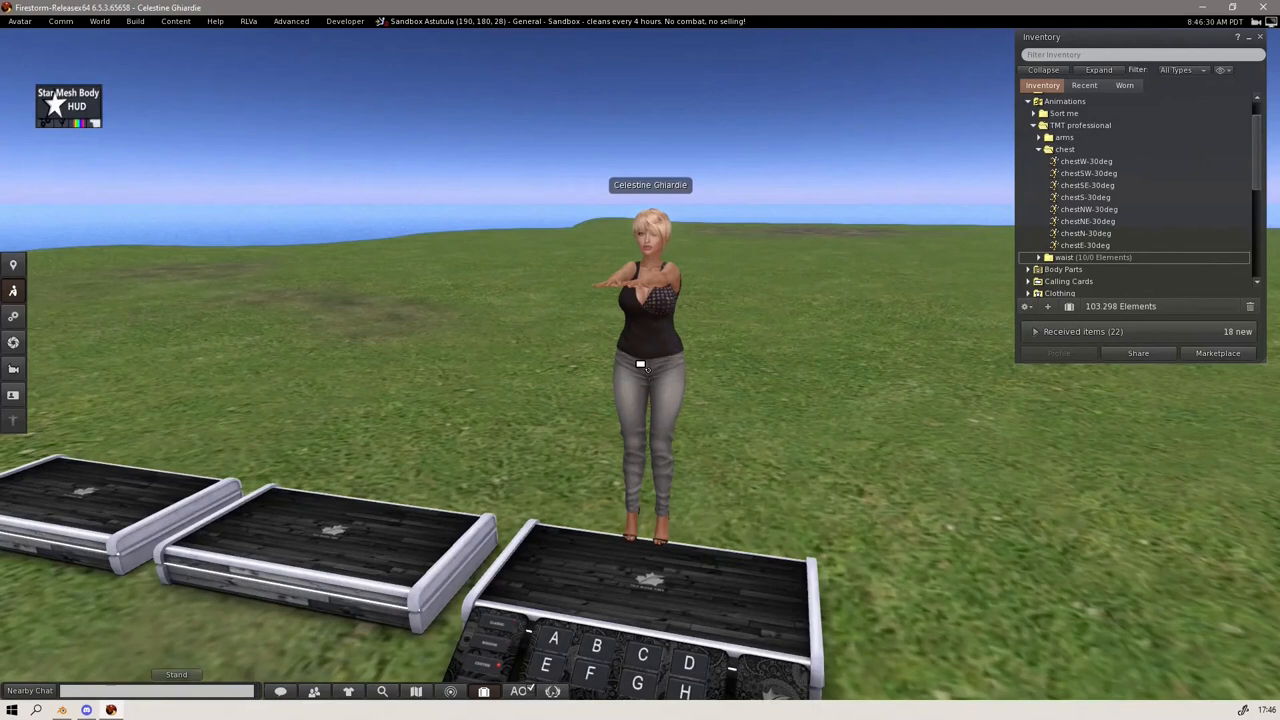
pyautogui.moveTo(258, 104)
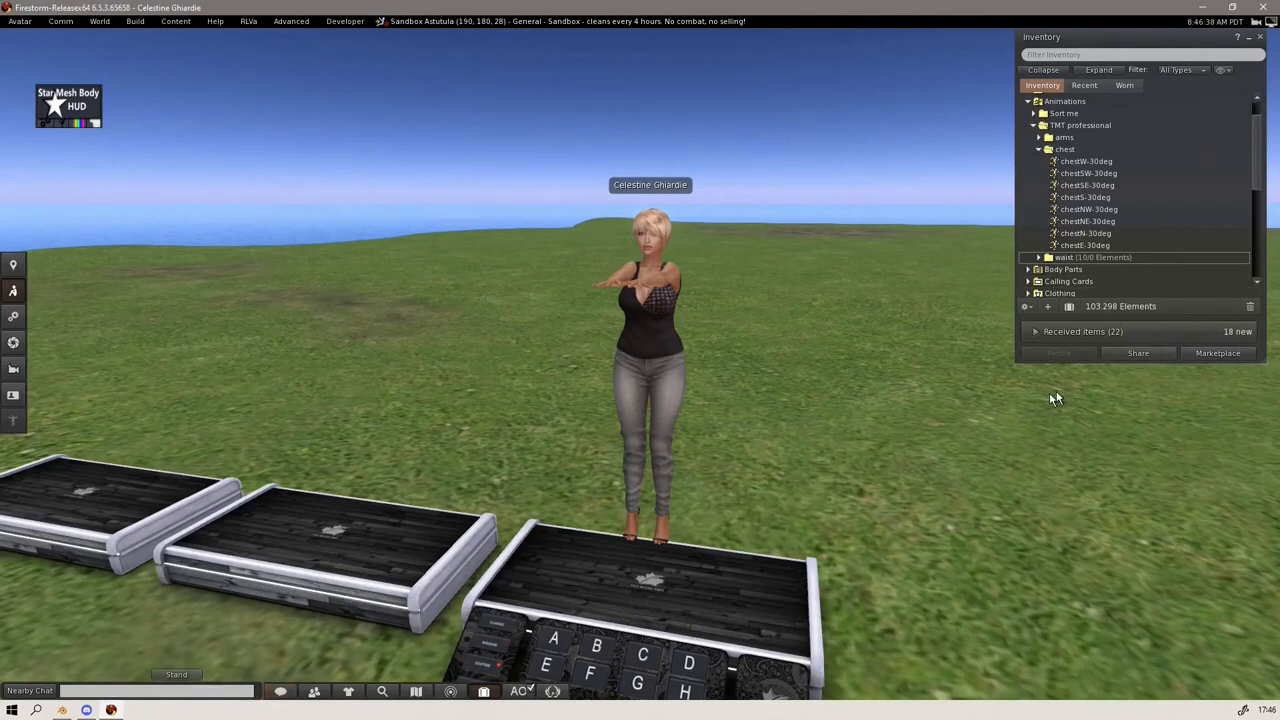
pyautogui.moveTo(76, 388)
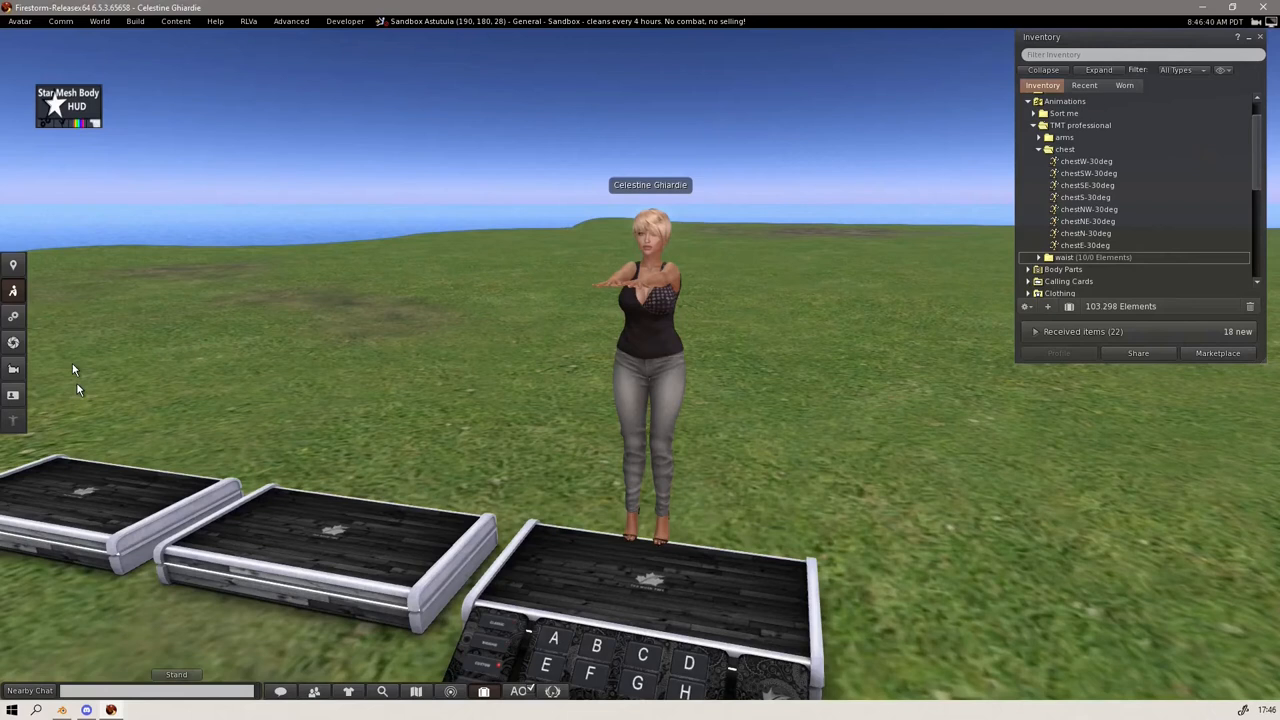
pyautogui.moveTo(364, 422)
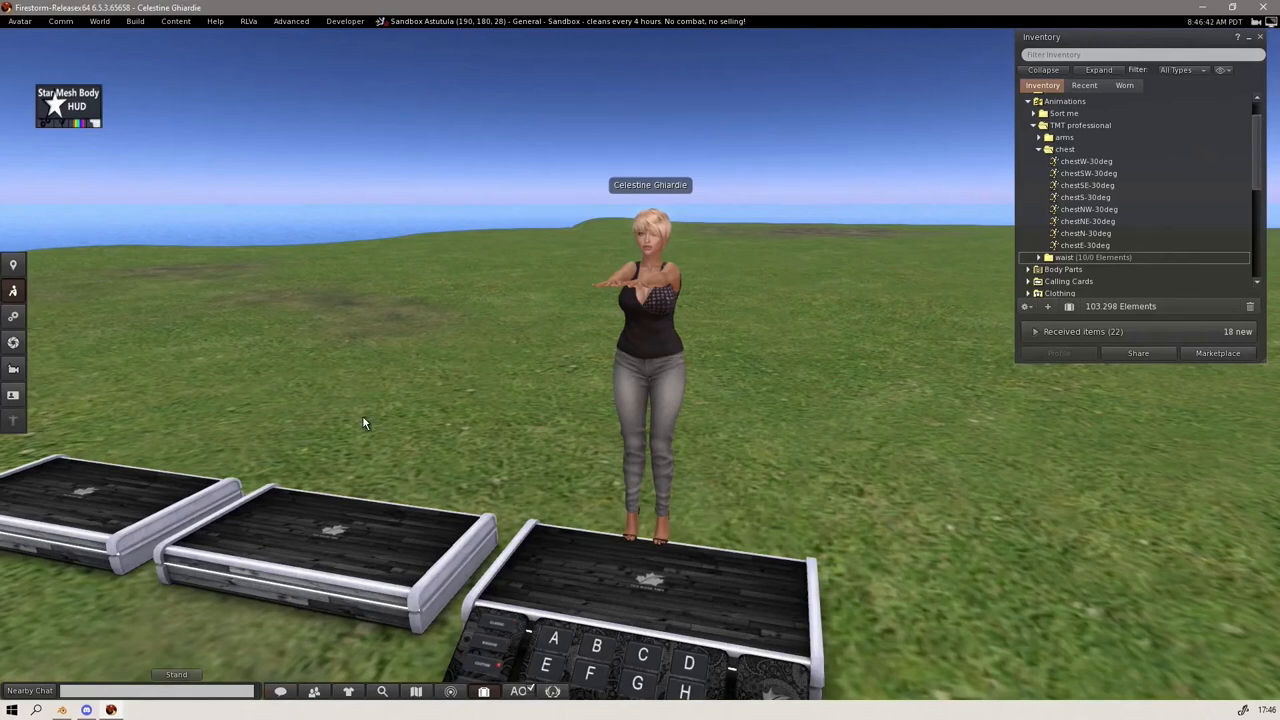
pyautogui.moveTo(348, 200)
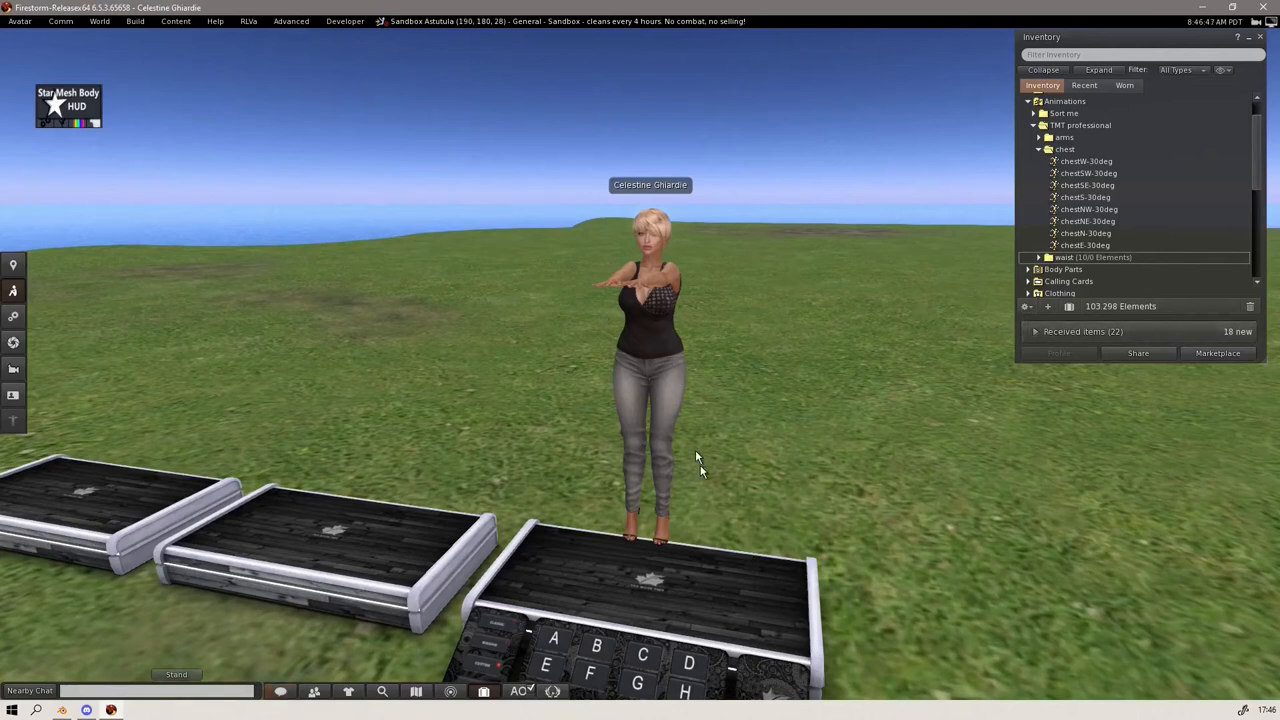
pyautogui.moveTo(340, 374)
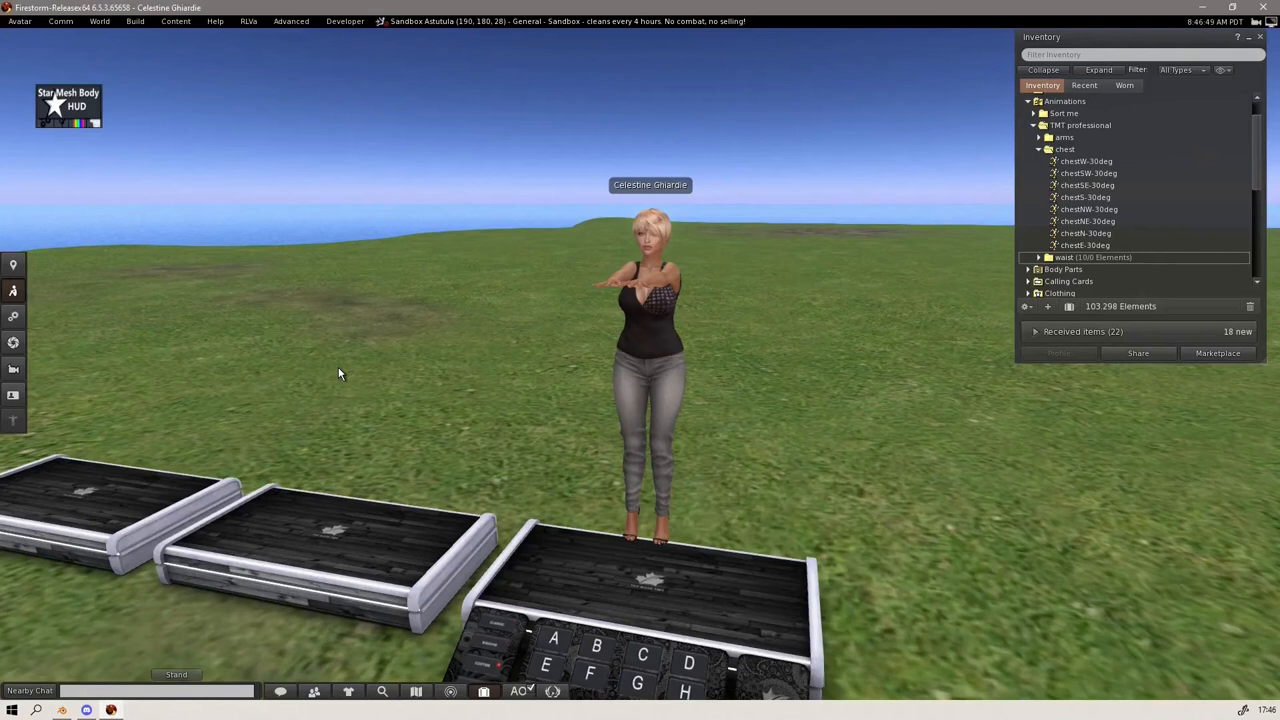